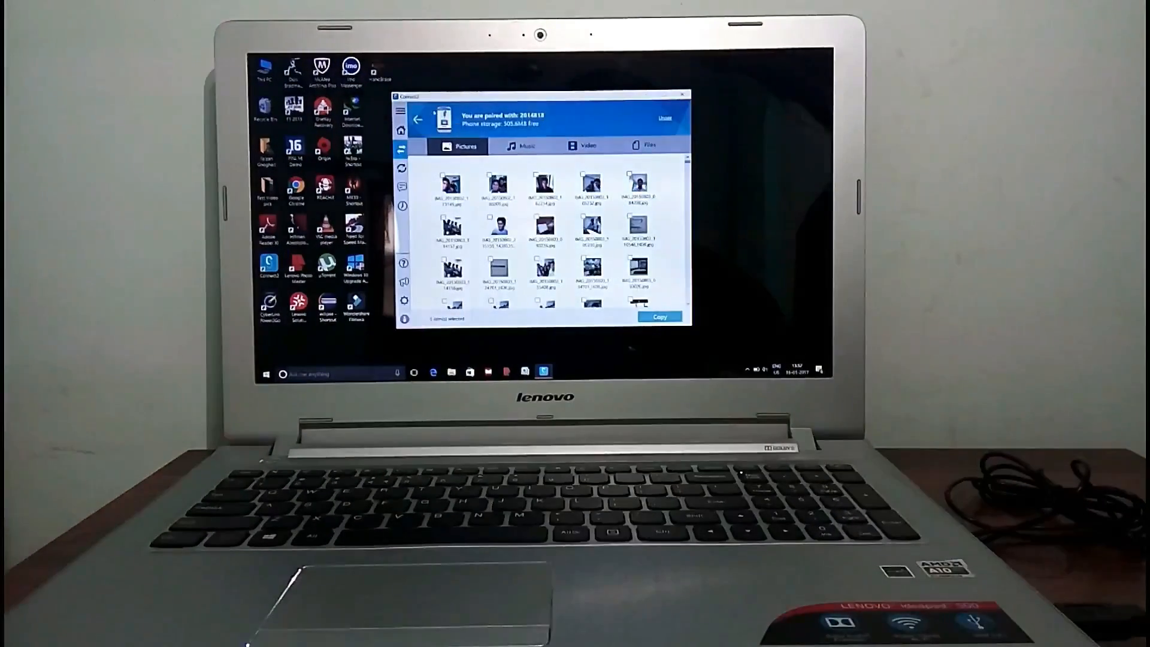
- Select the Blue Eyes song from the phone's music files and copy it to the PC
click(527, 145)
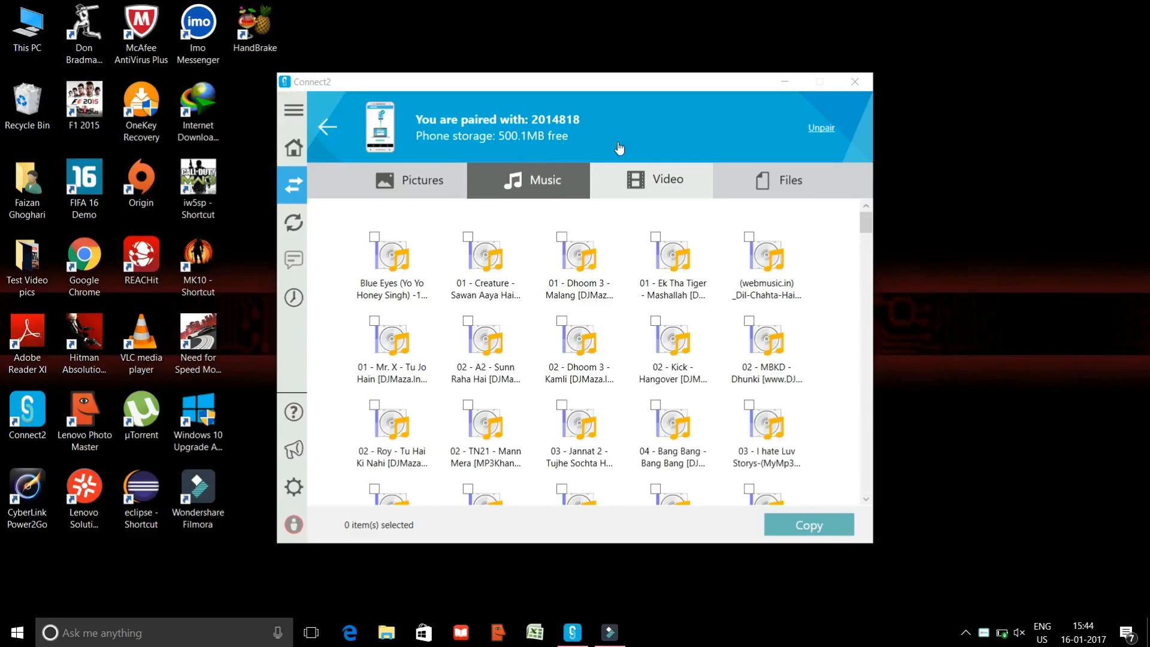
click(375, 236)
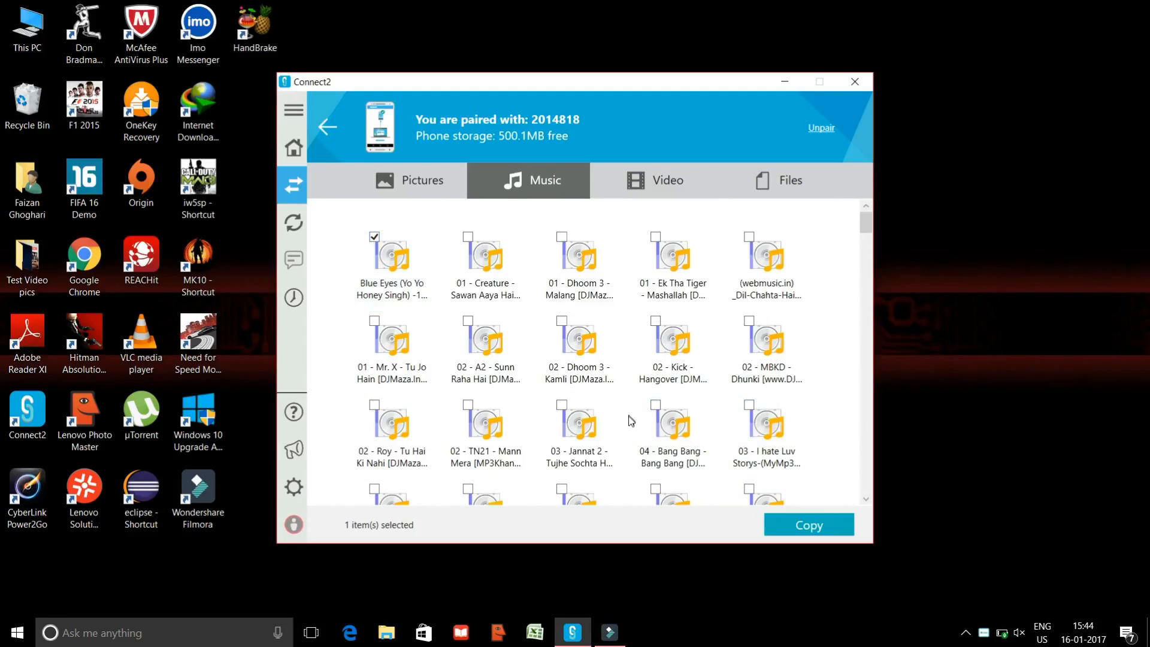
click(807, 524)
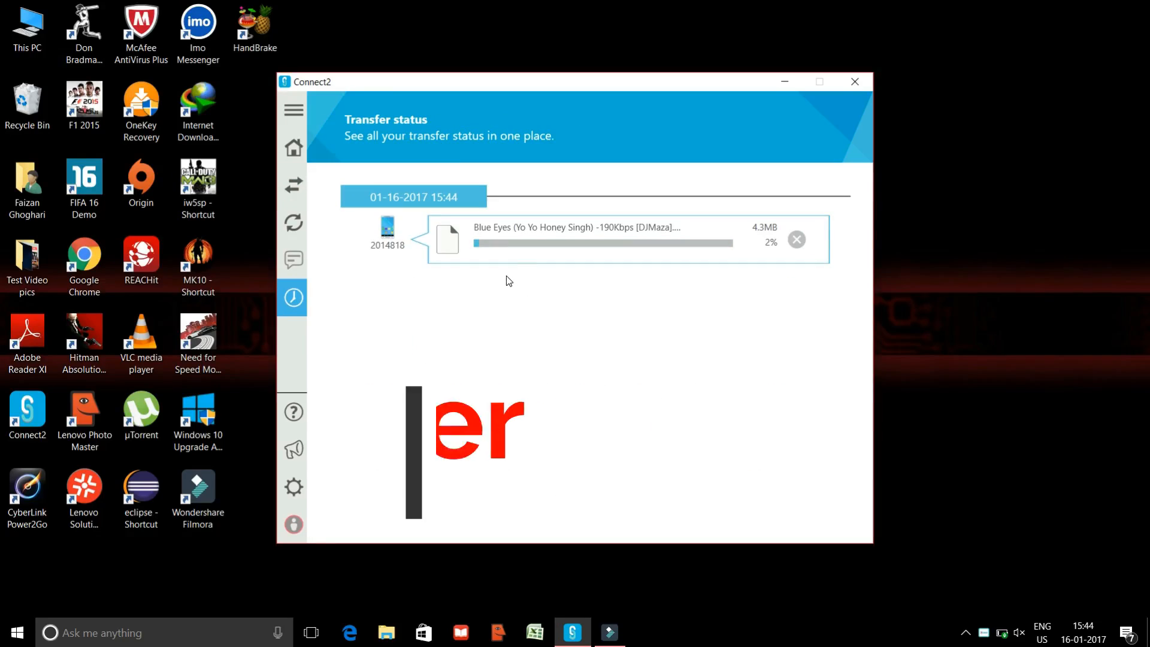